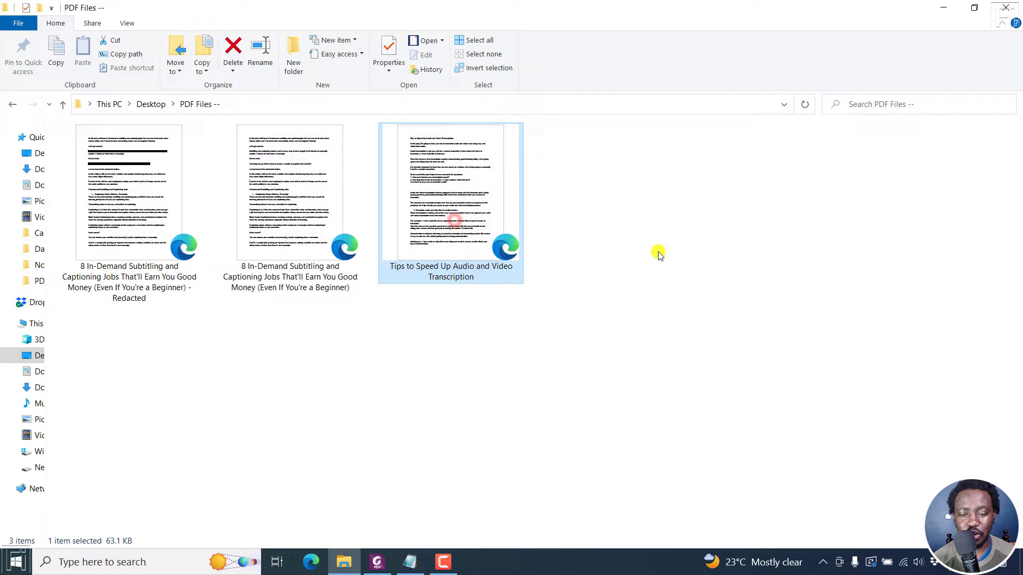
mouse_move(440, 208)
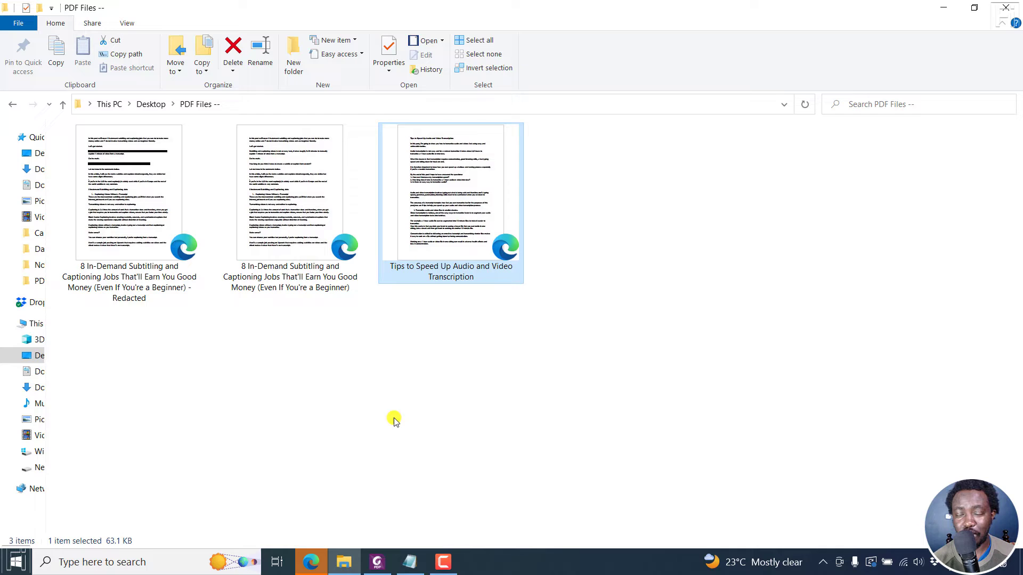
- Open 'Tips to Speed Up Audio and Video Transcription' from the PDF Files folder in Edge
double_click(449, 202)
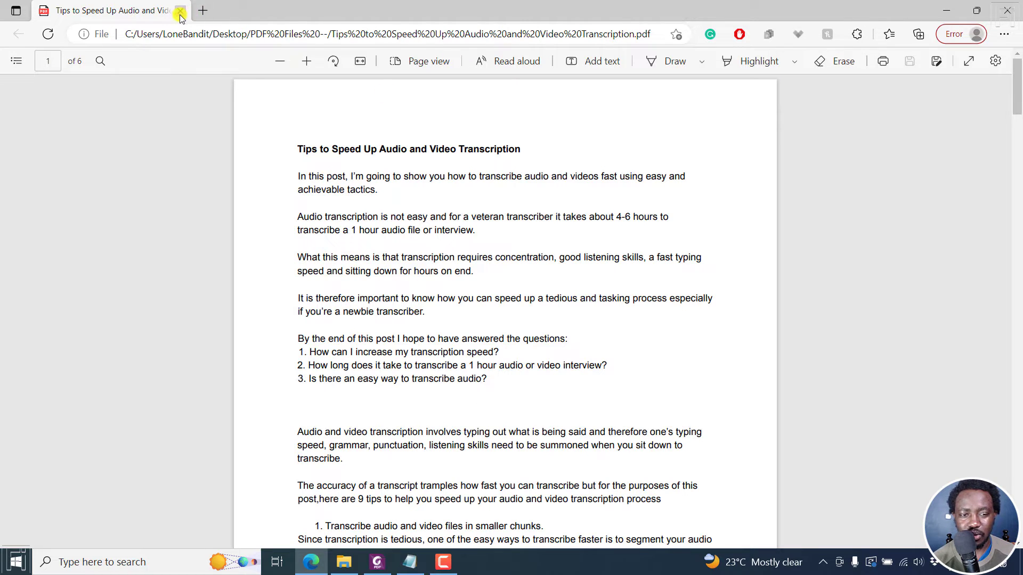
- Close the Edge tab and load the transcription tips PDF into Foxit PDF Editor for editing
click(179, 11)
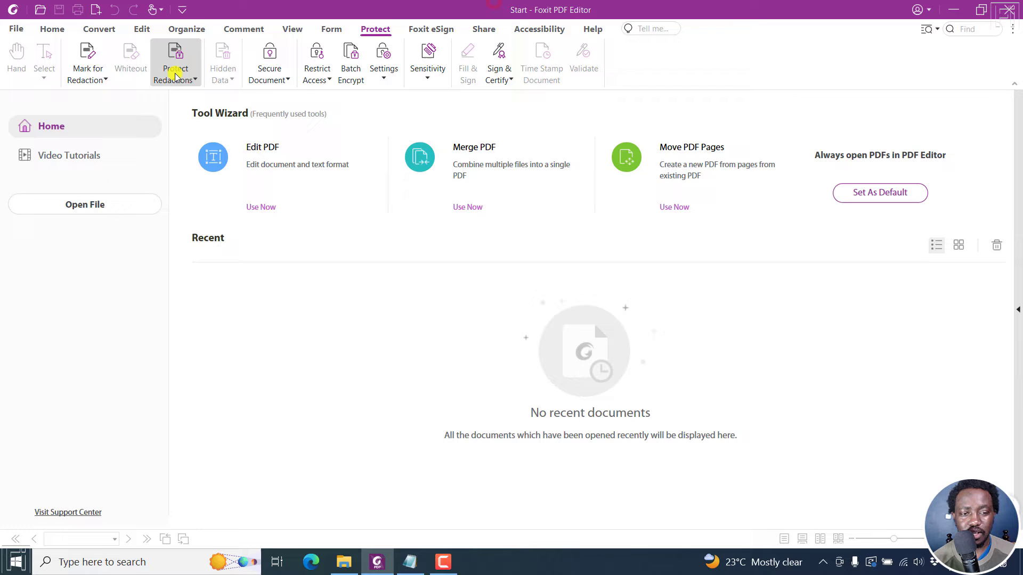
click(51, 29)
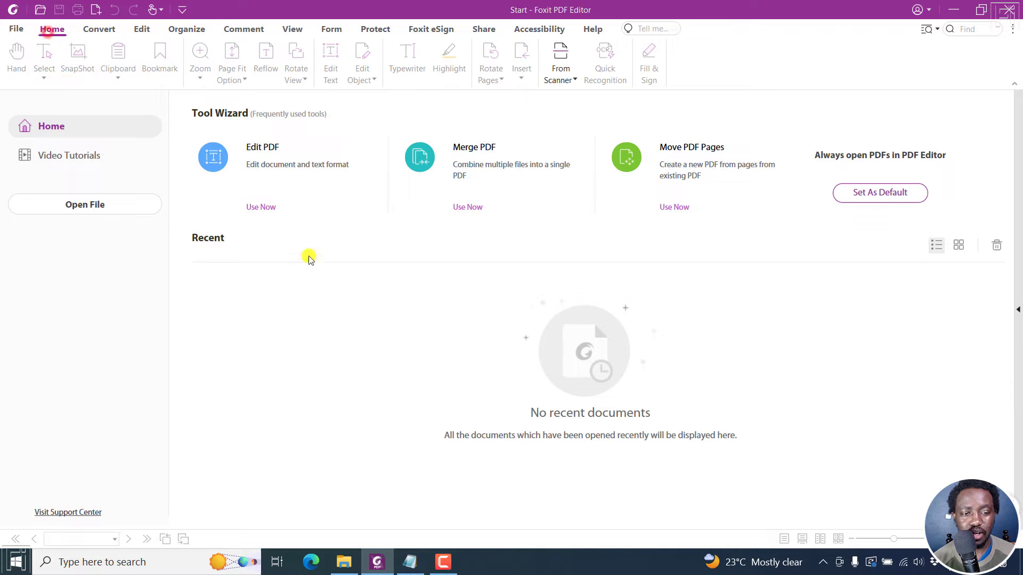
mouse_move(368, 561)
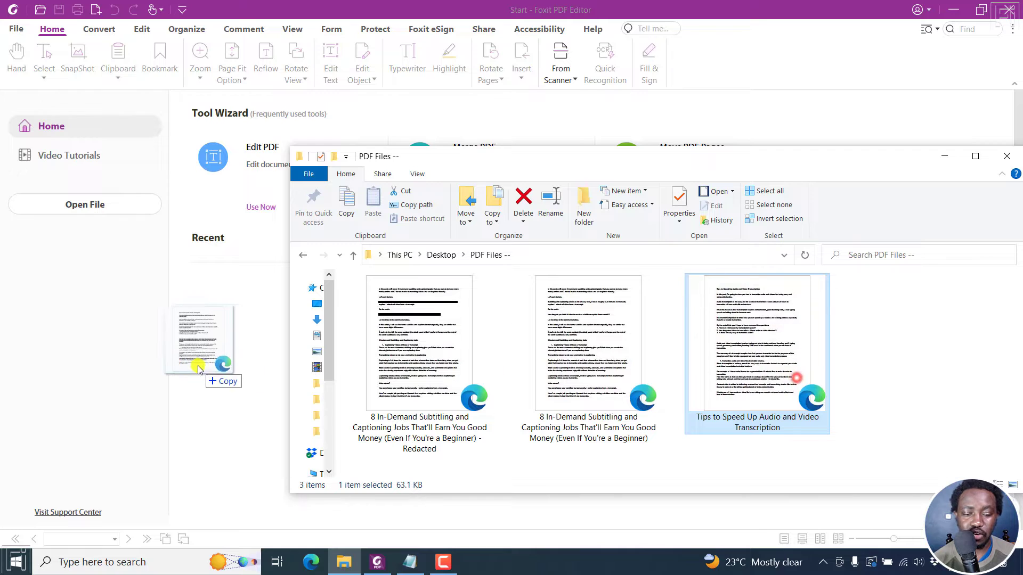
double_click(757, 353)
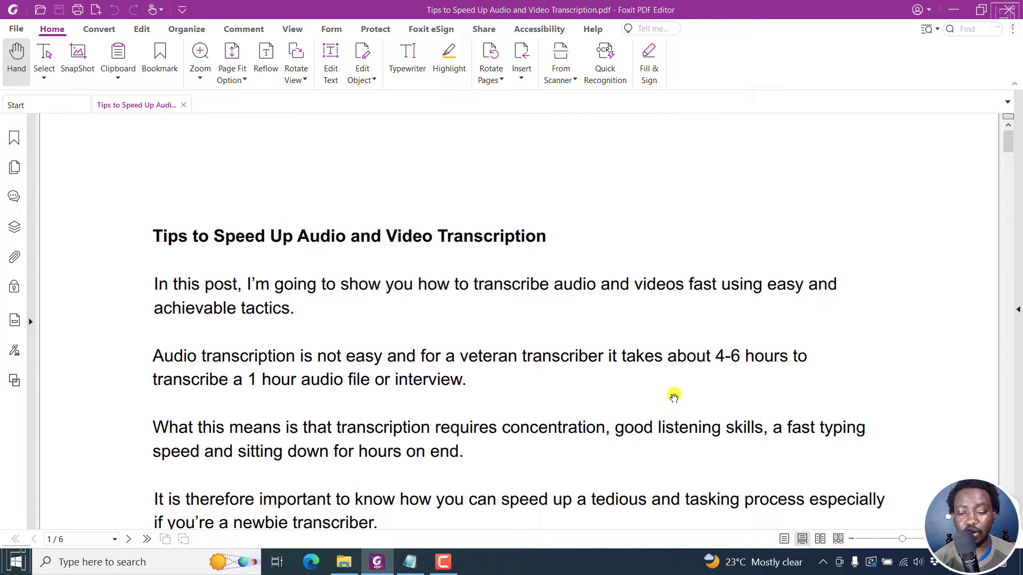
mouse_move(469, 269)
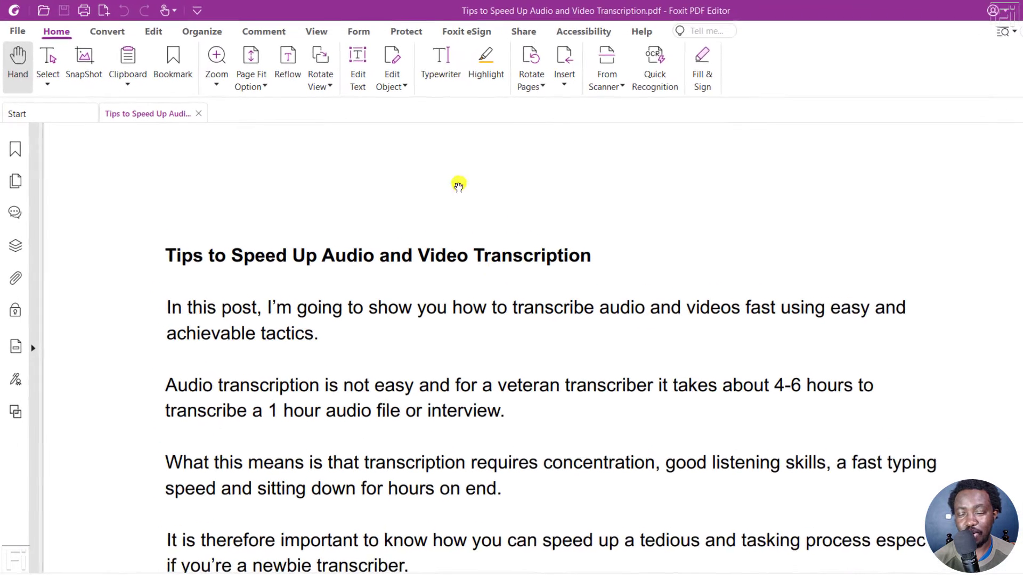
- Reach the Password Protection dialog via Protect > Secure Document > Password Protect
click(420, 31)
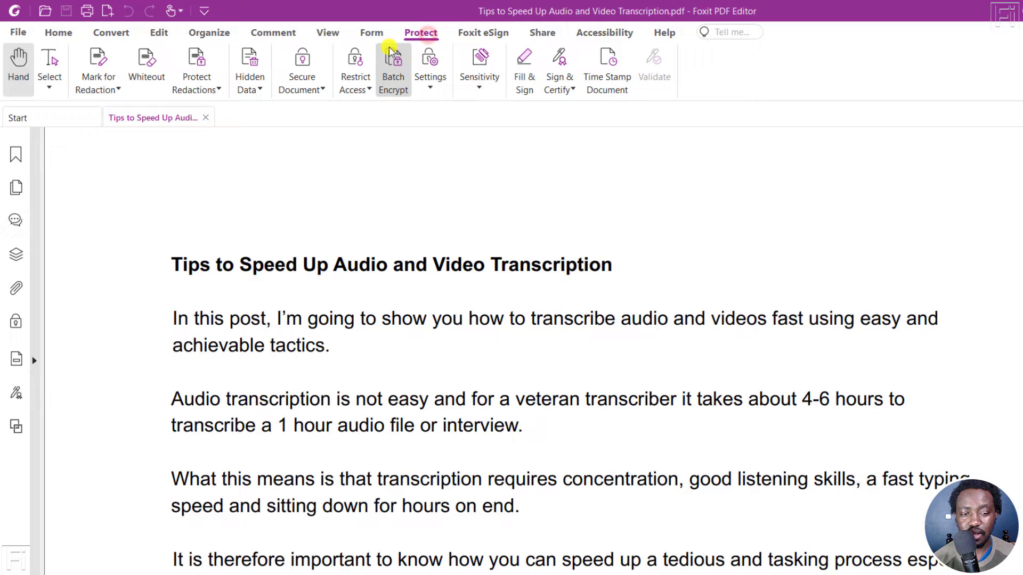
mouse_move(302, 83)
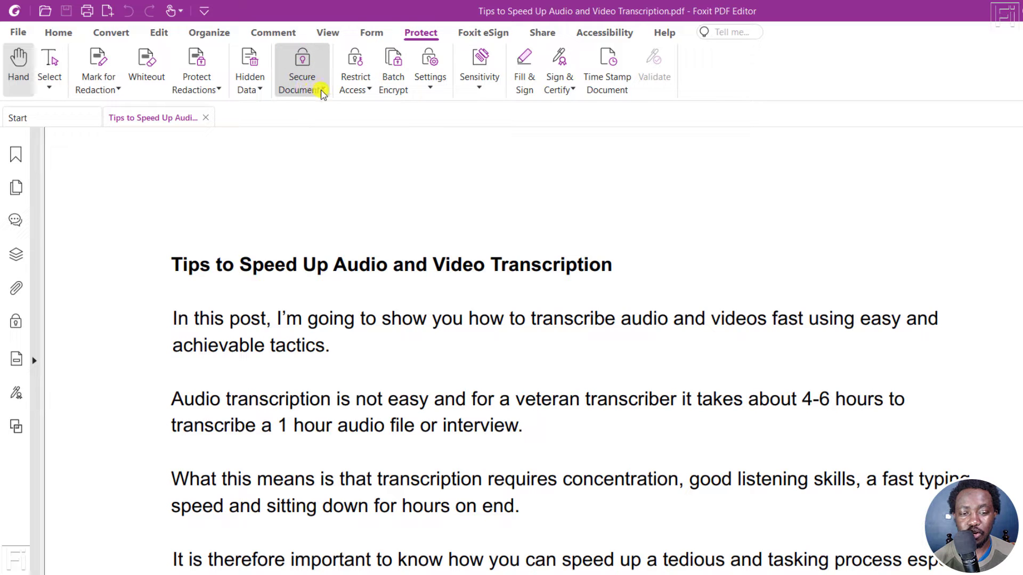
click(301, 72)
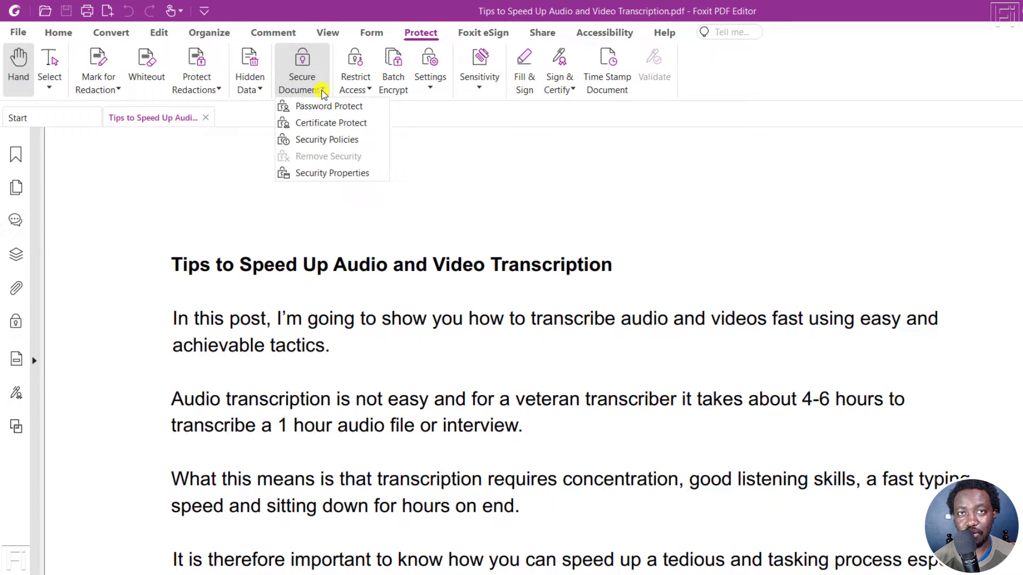
click(330, 106)
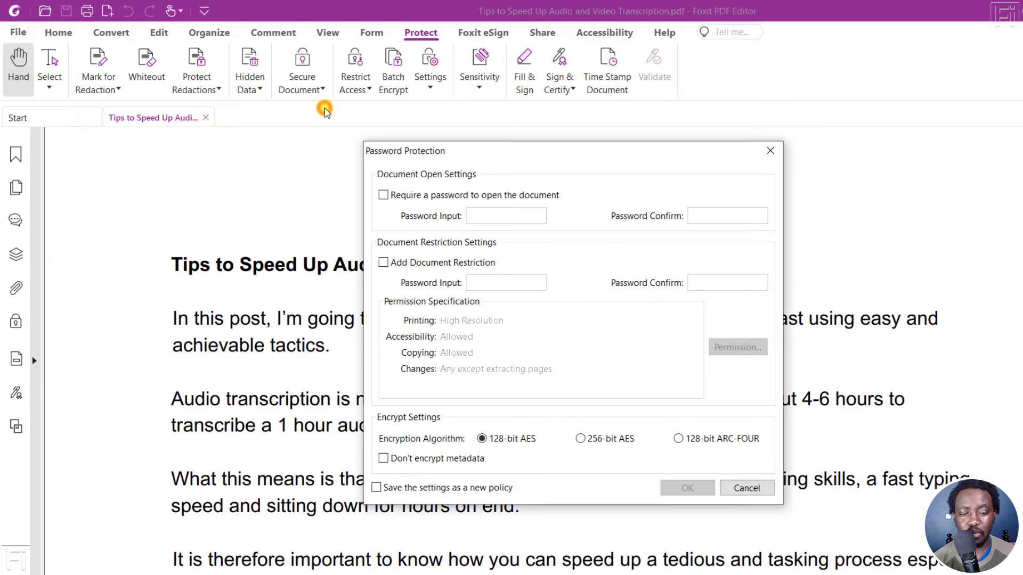
mouse_move(486, 162)
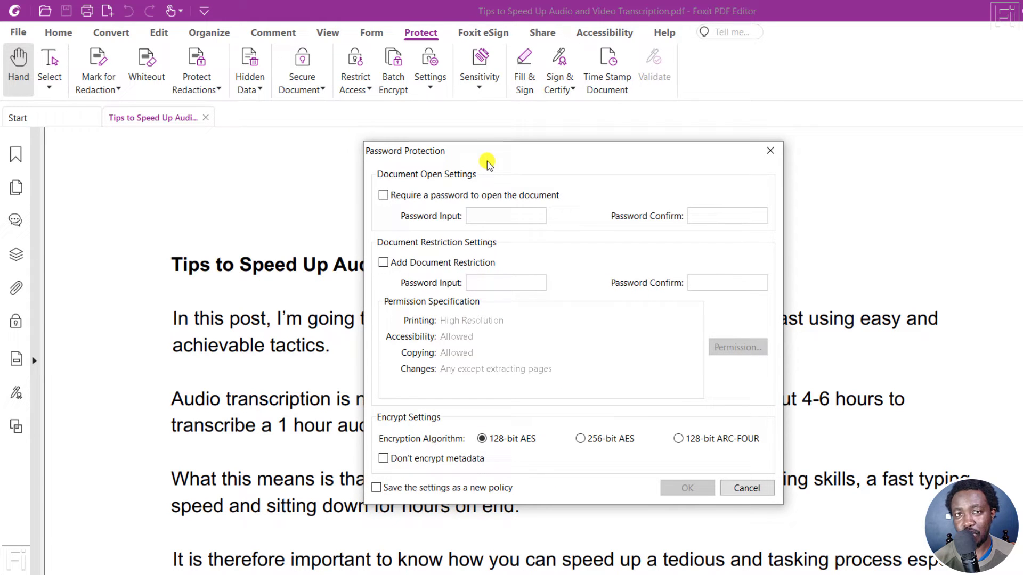
mouse_move(393, 185)
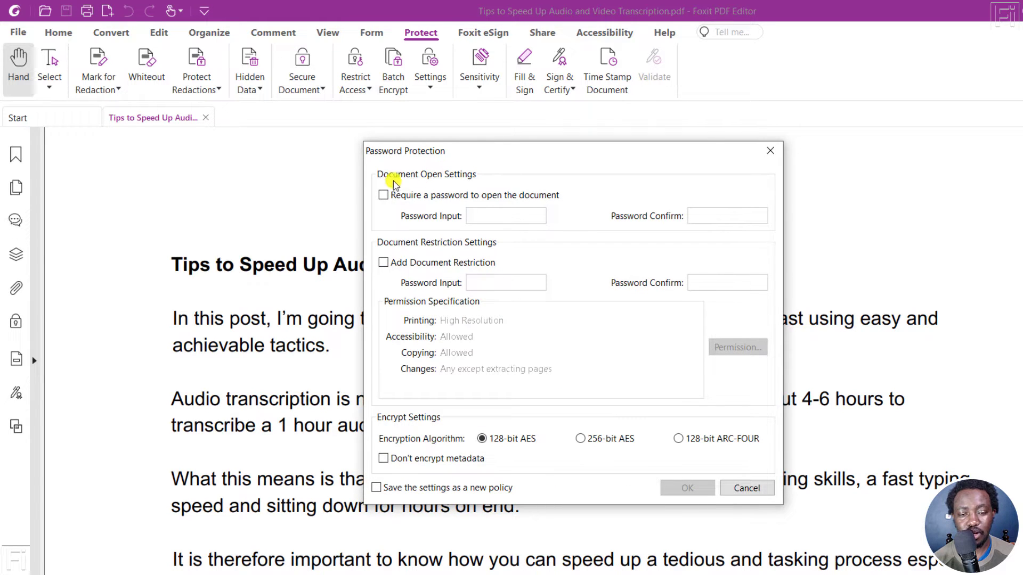
mouse_move(457, 185)
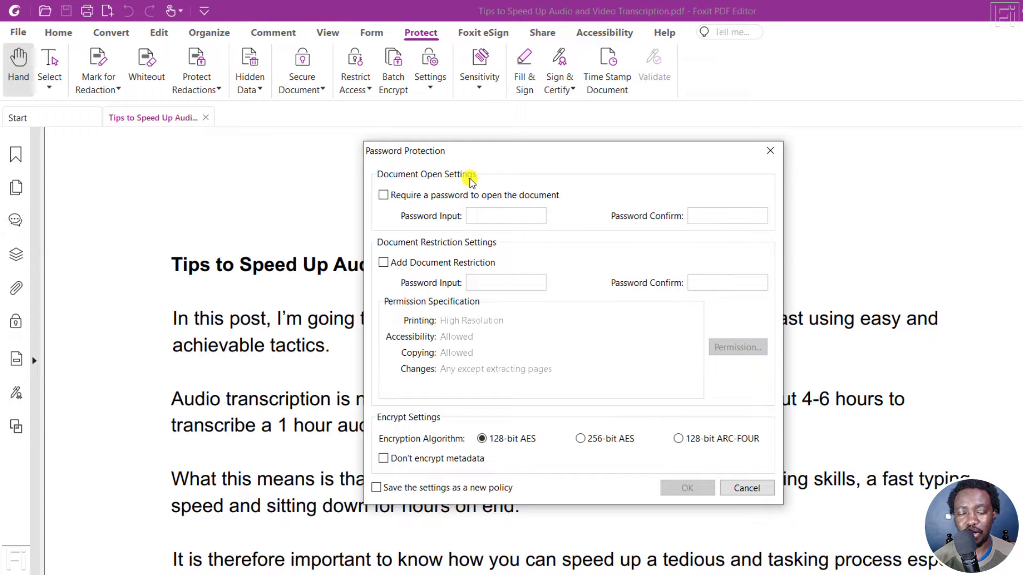
mouse_move(397, 254)
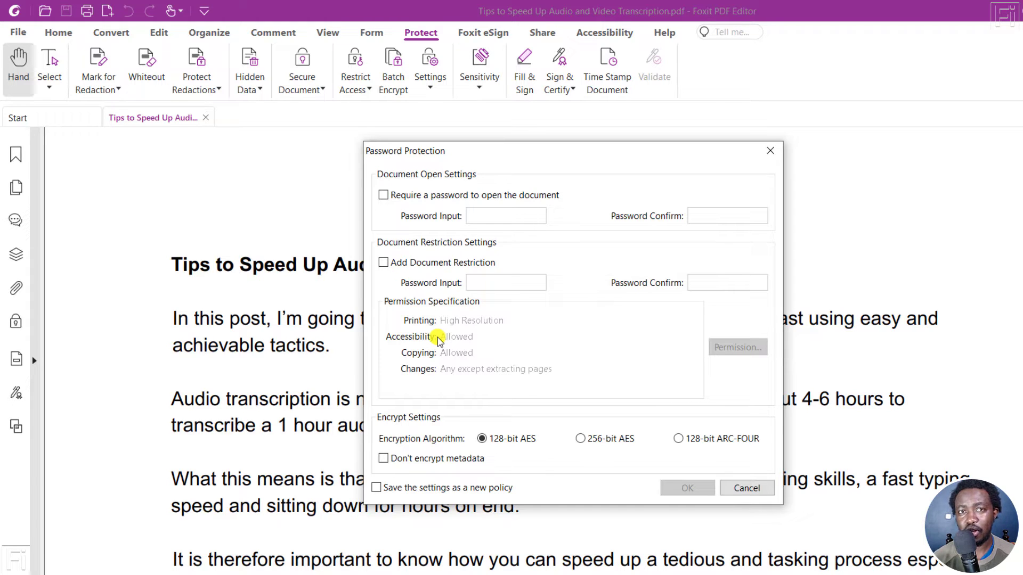
mouse_move(449, 337)
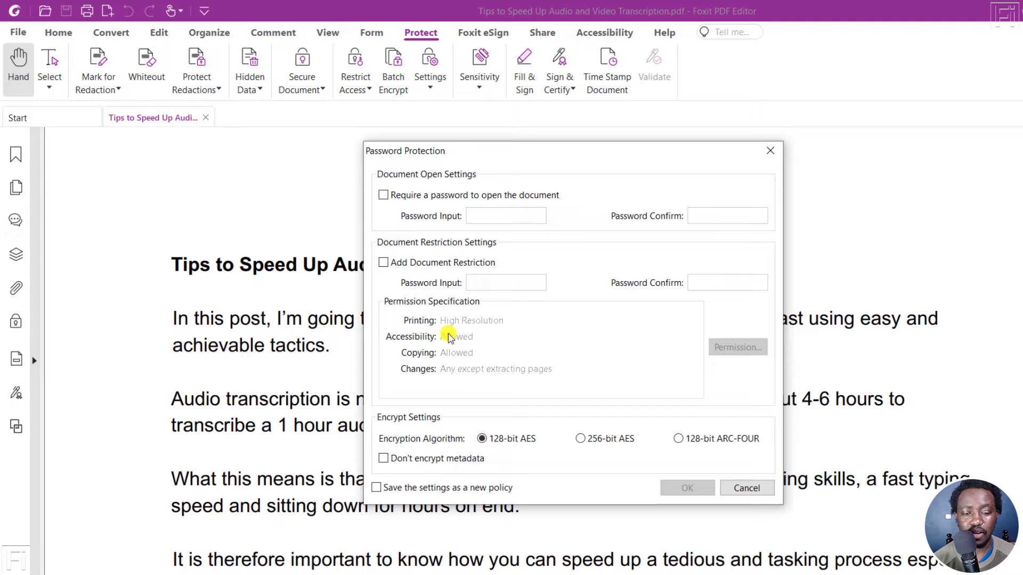
mouse_move(471, 346)
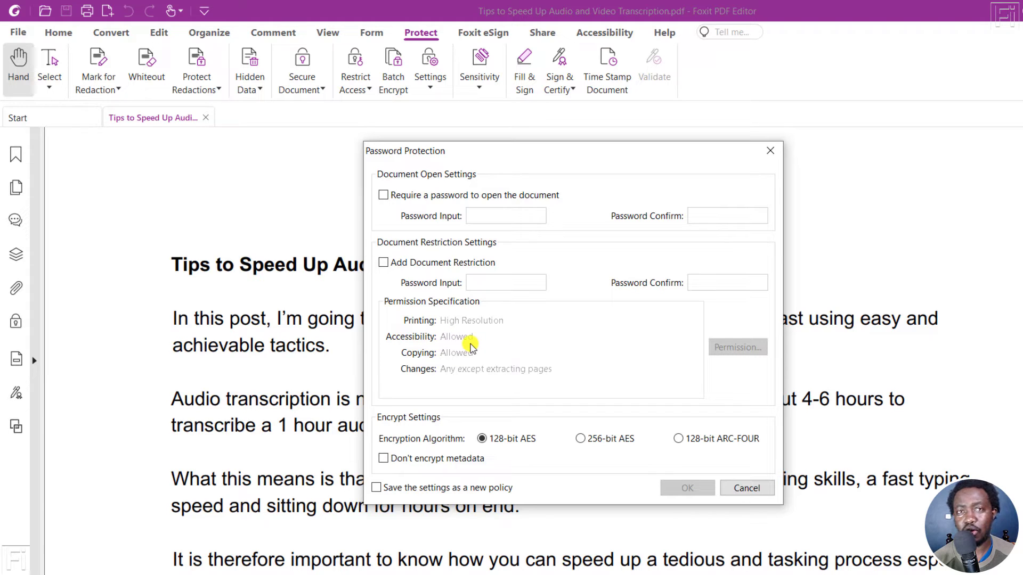
mouse_move(463, 432)
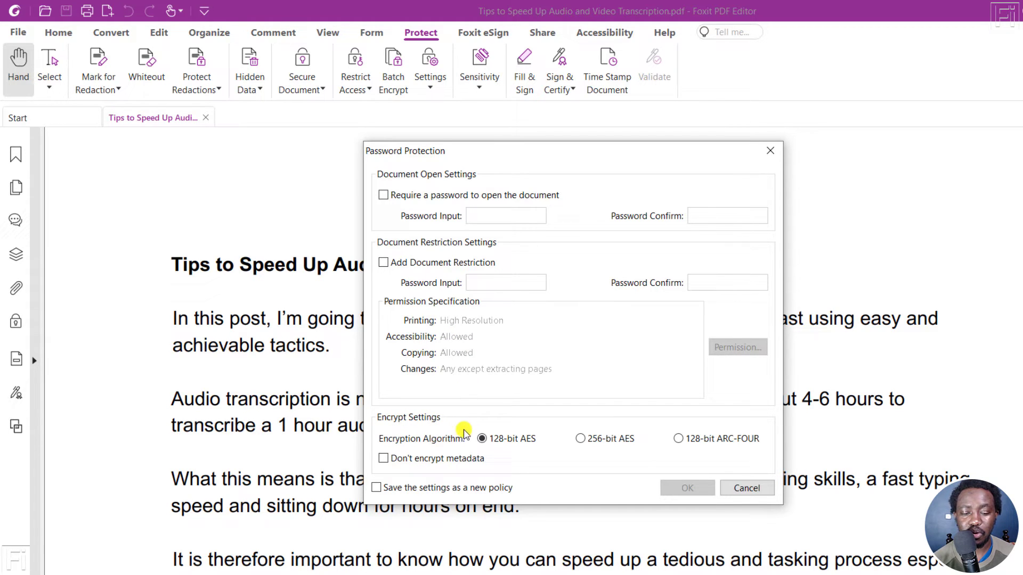
mouse_move(377, 487)
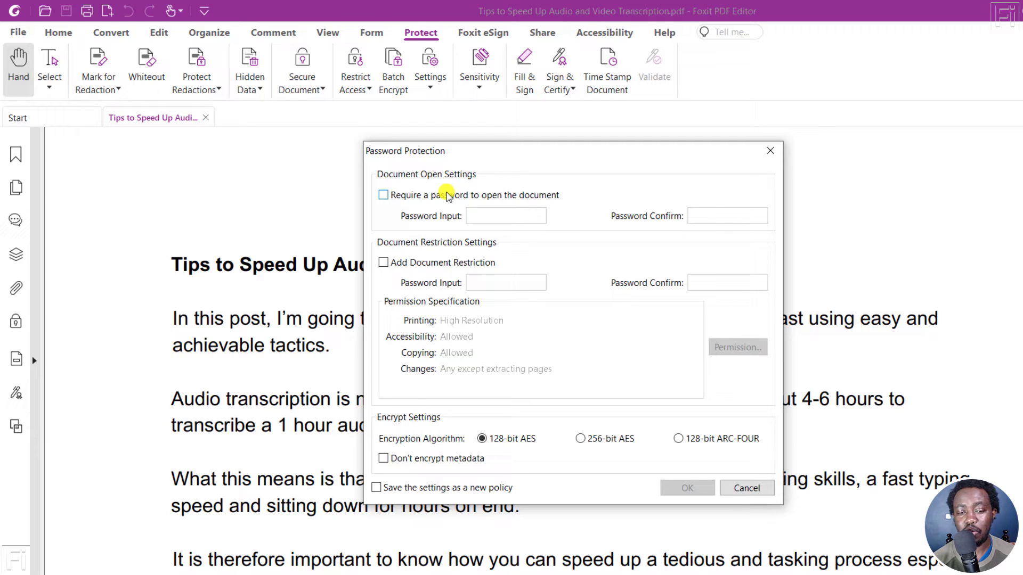
mouse_move(384, 181)
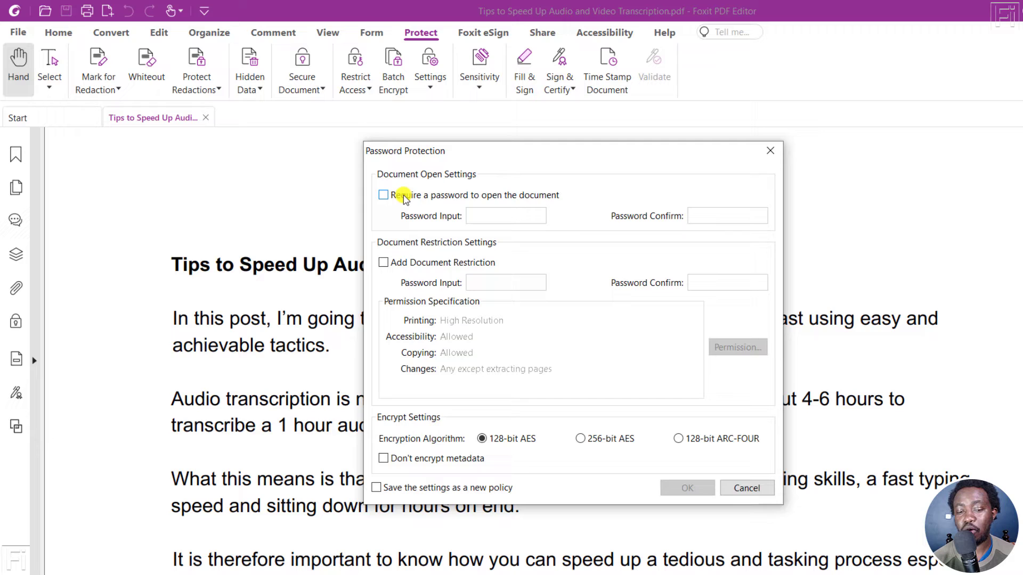
- Require an open password, enter and confirm it, and apply with 128-bit AES encryption
click(382, 195)
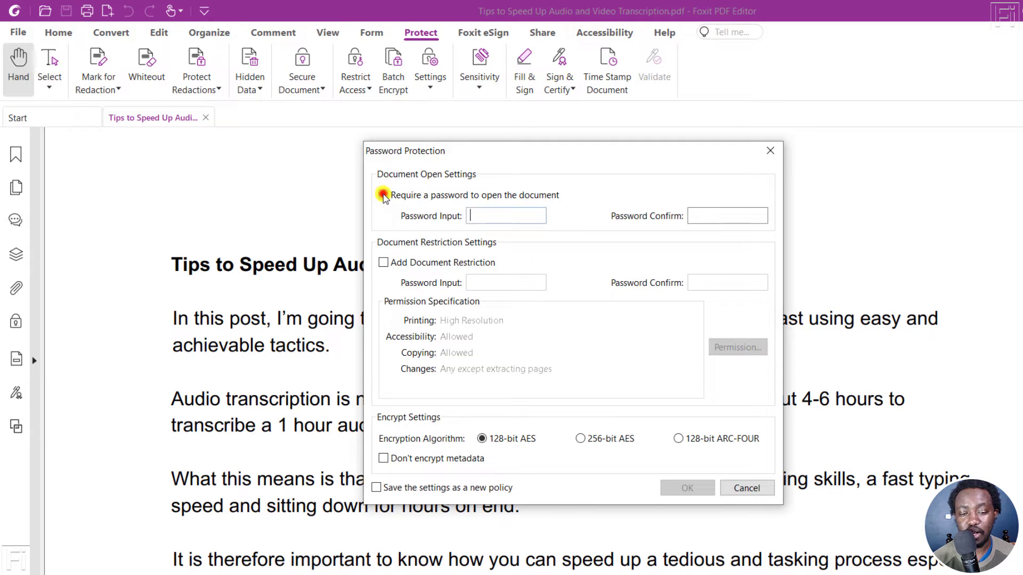
click(383, 195)
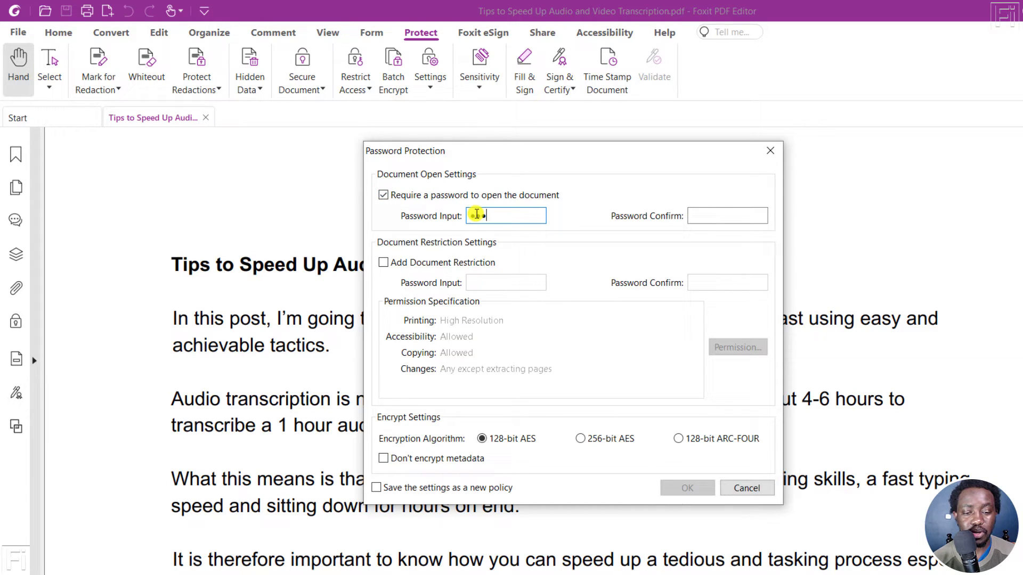
click(725, 216)
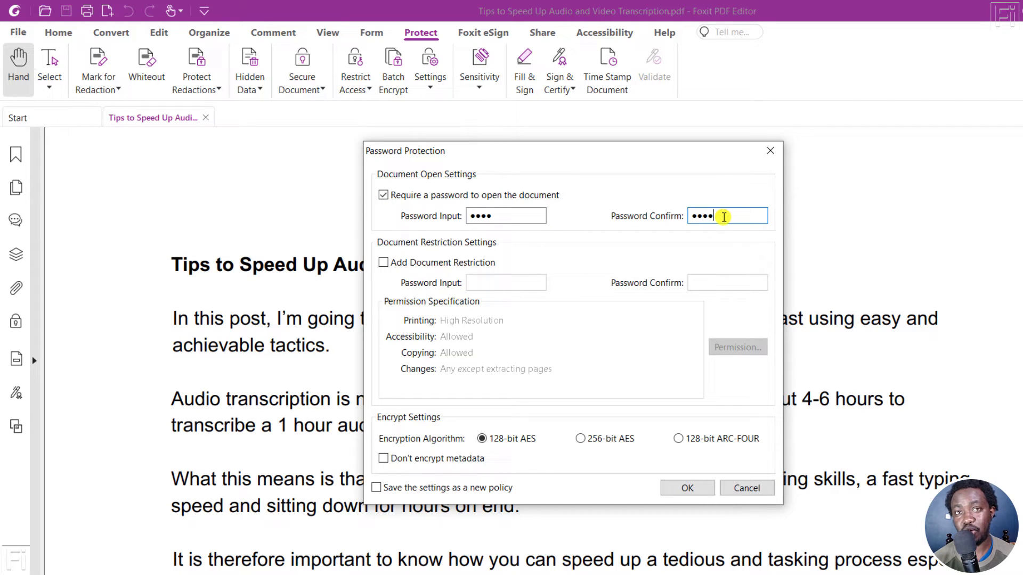
mouse_move(670, 455)
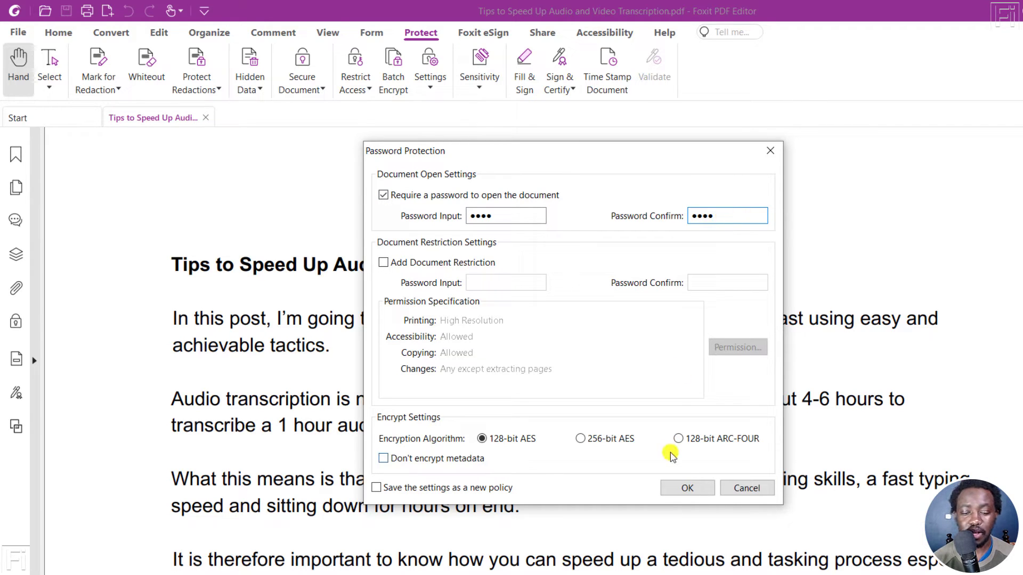
click(686, 488)
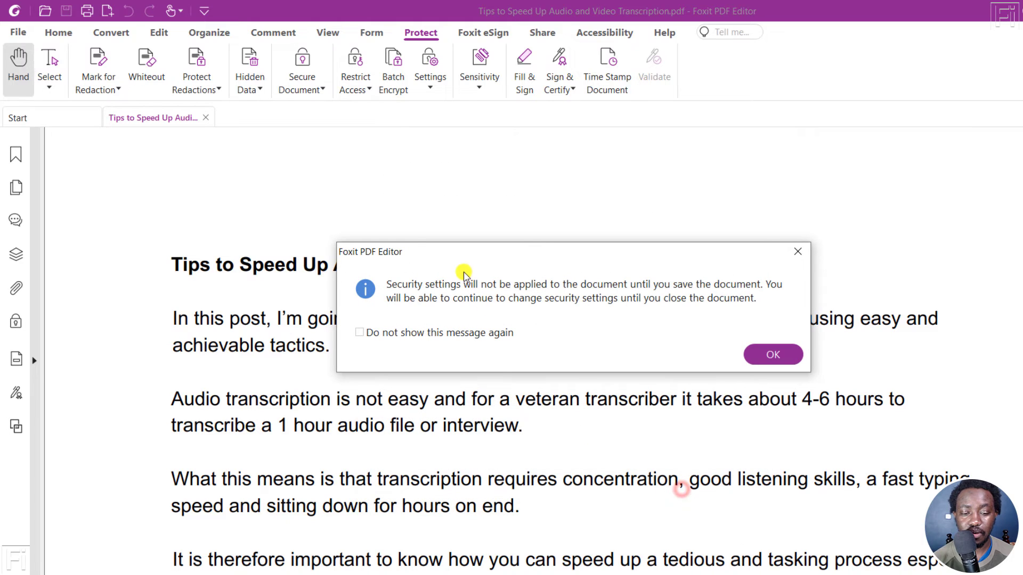
mouse_move(381, 255)
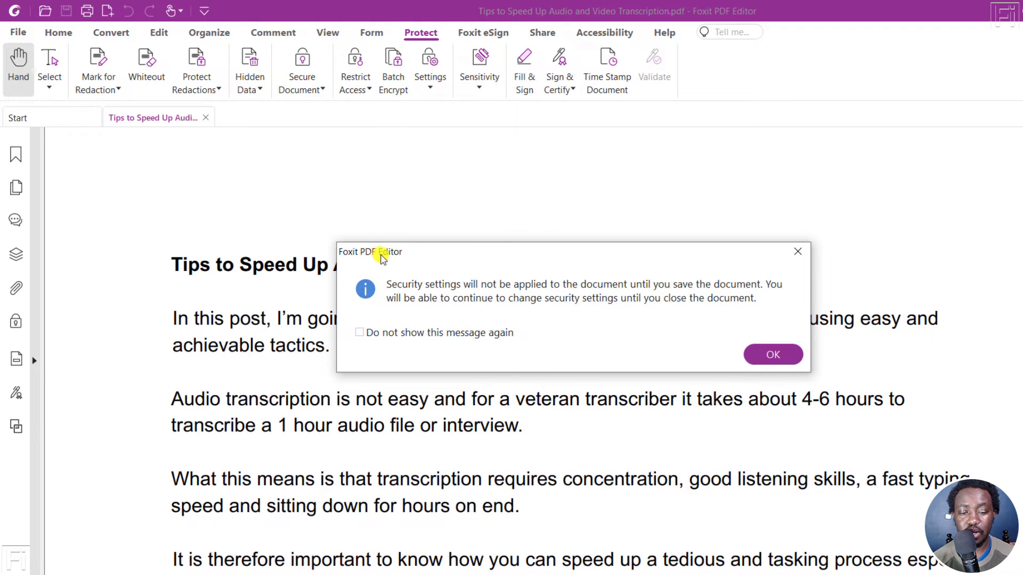
mouse_move(424, 289)
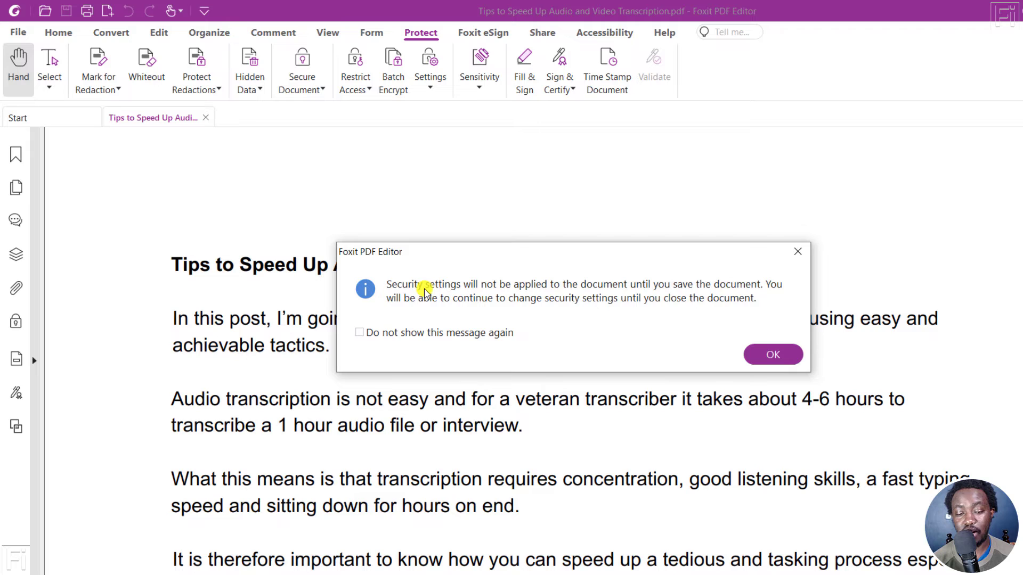
mouse_move(586, 292)
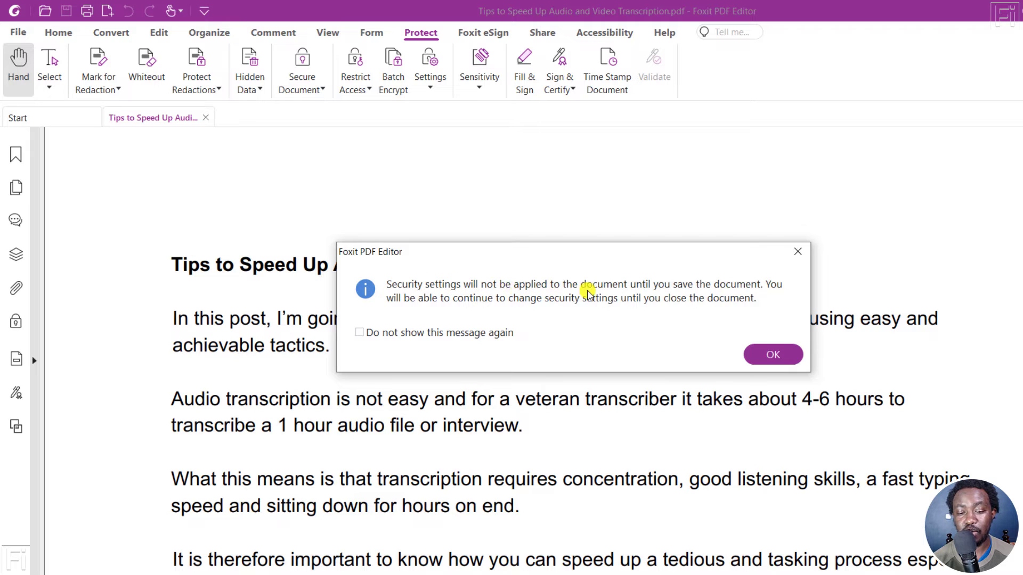
mouse_move(714, 295)
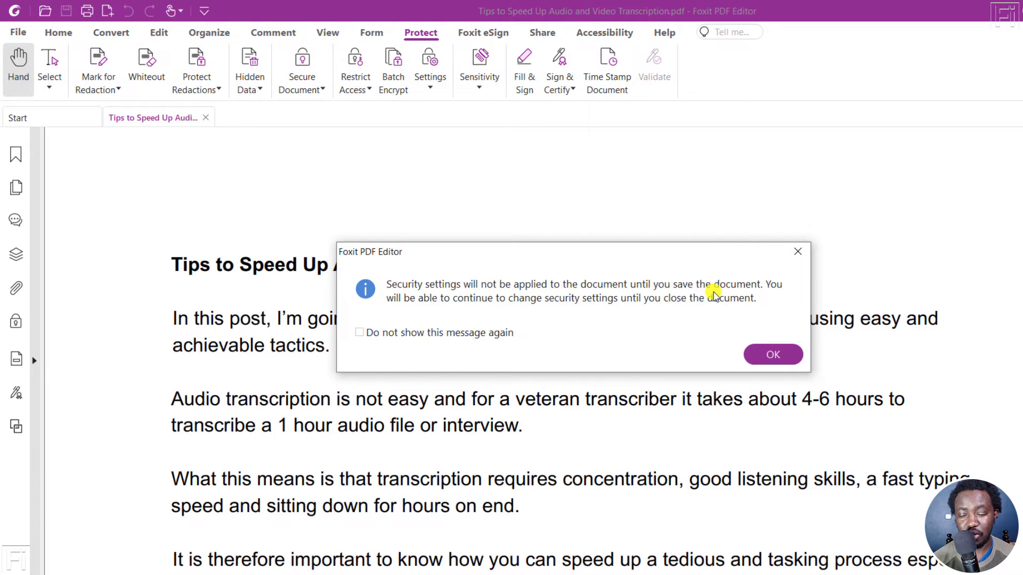
mouse_move(505, 307)
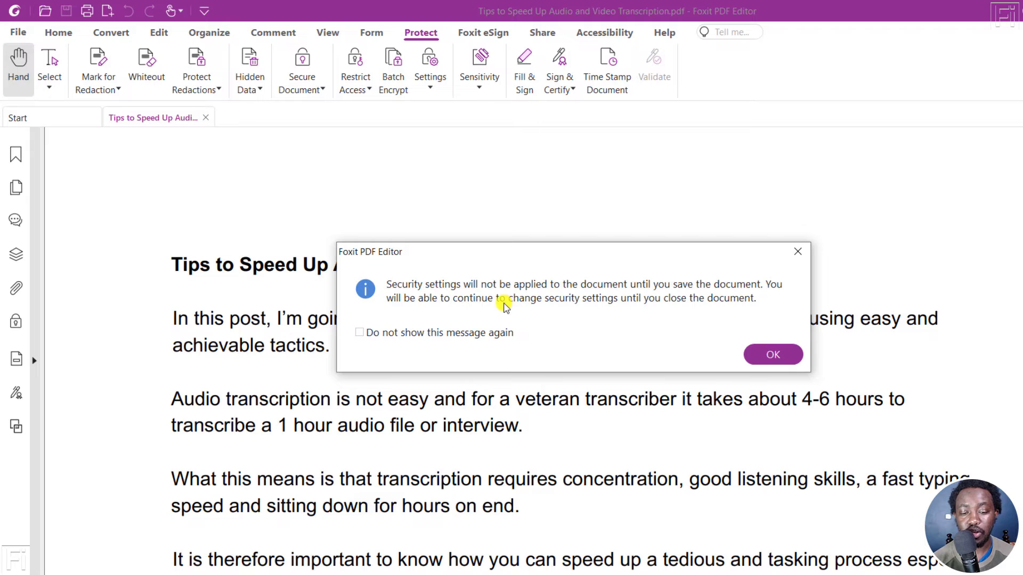
mouse_move(708, 307)
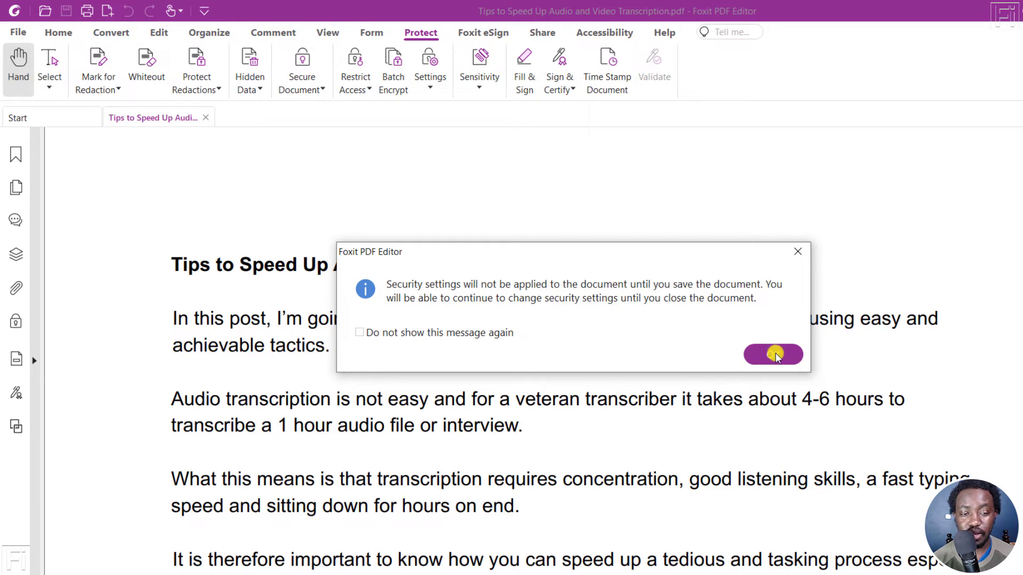
- Save a copy named 'Tips to Speed Up Audio and Video Transcription - Password Protected'
click(772, 354)
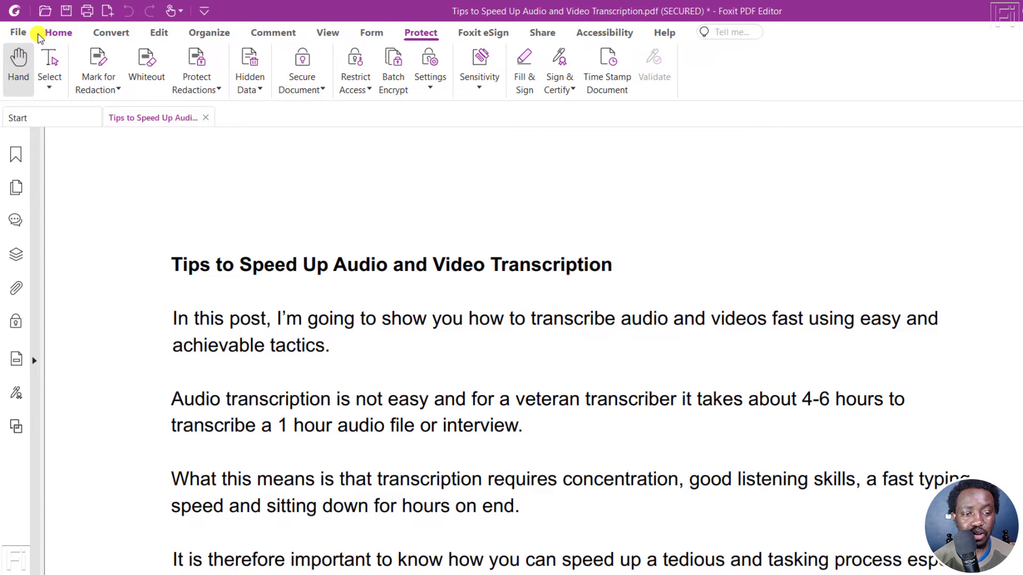
click(18, 32)
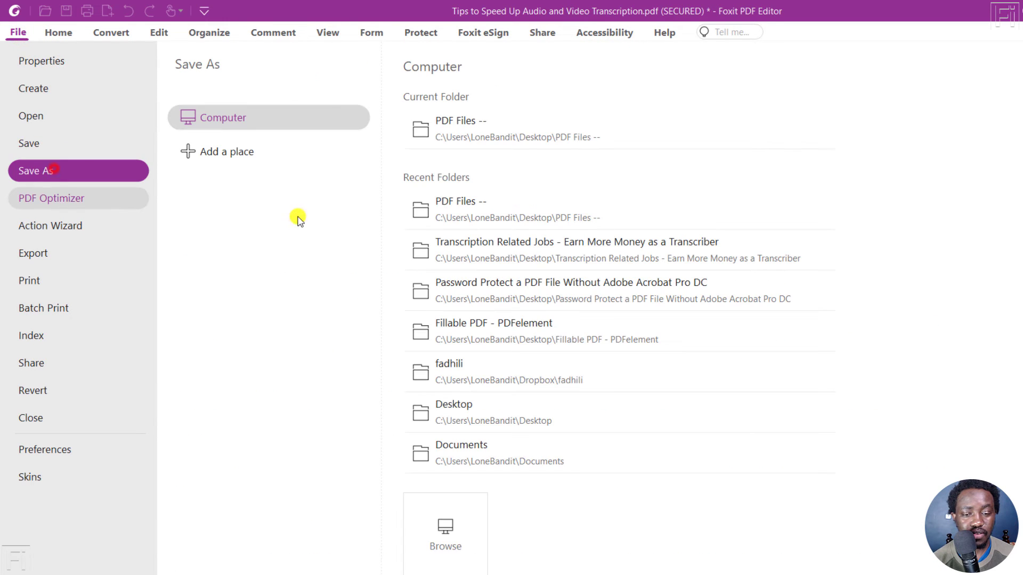
click(445, 541)
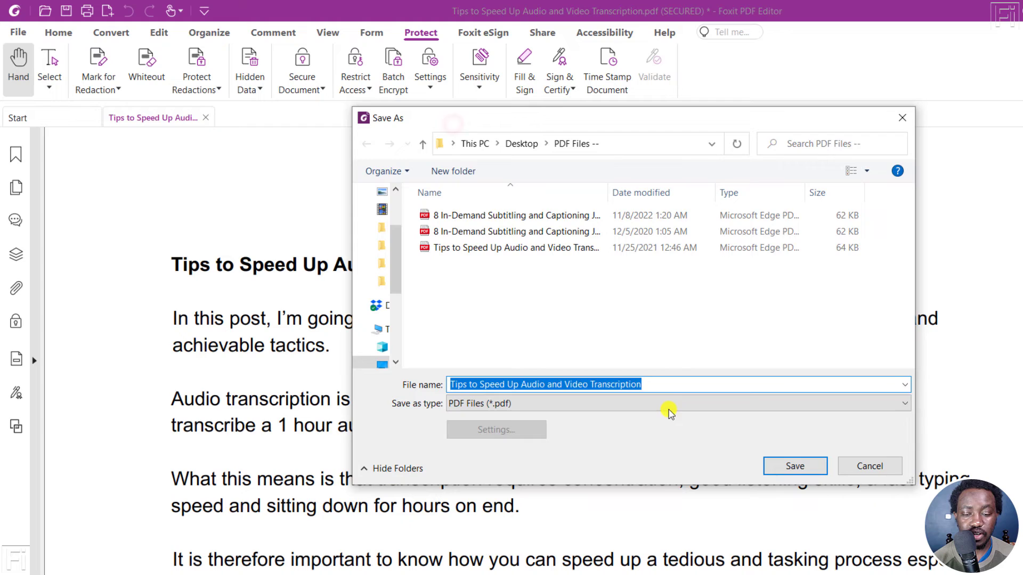
text(-)
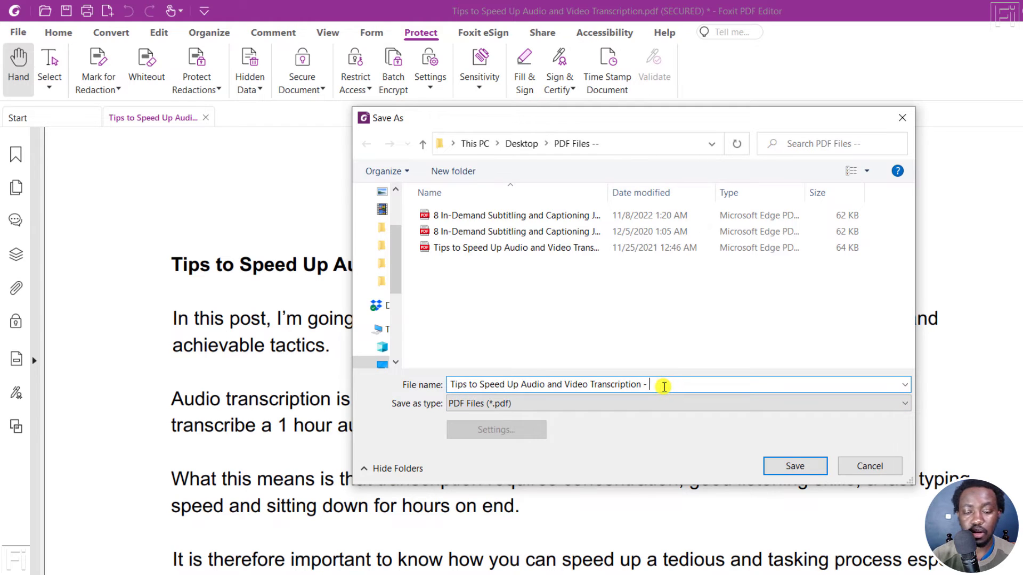
text(Password P)
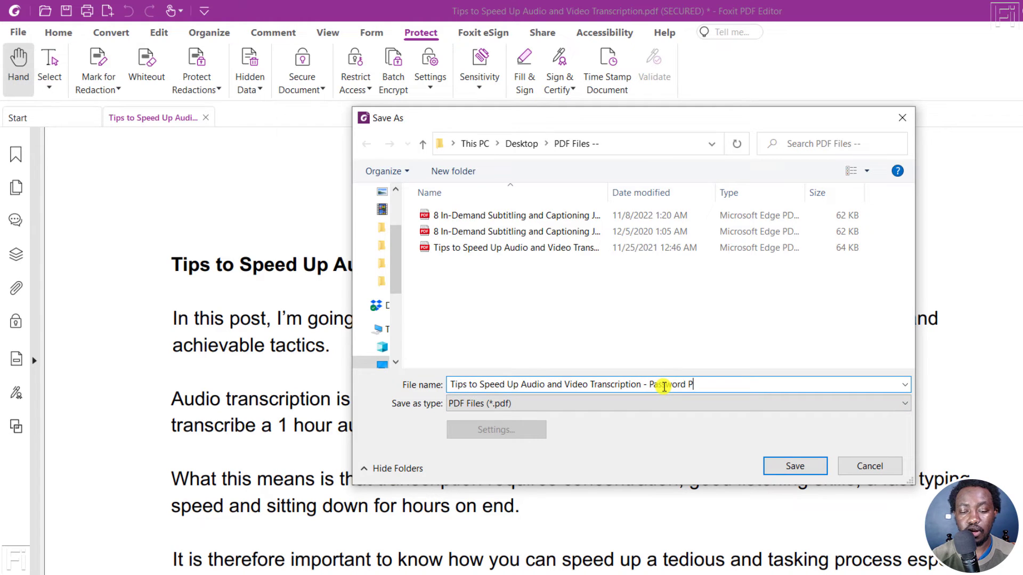
text(rotected)
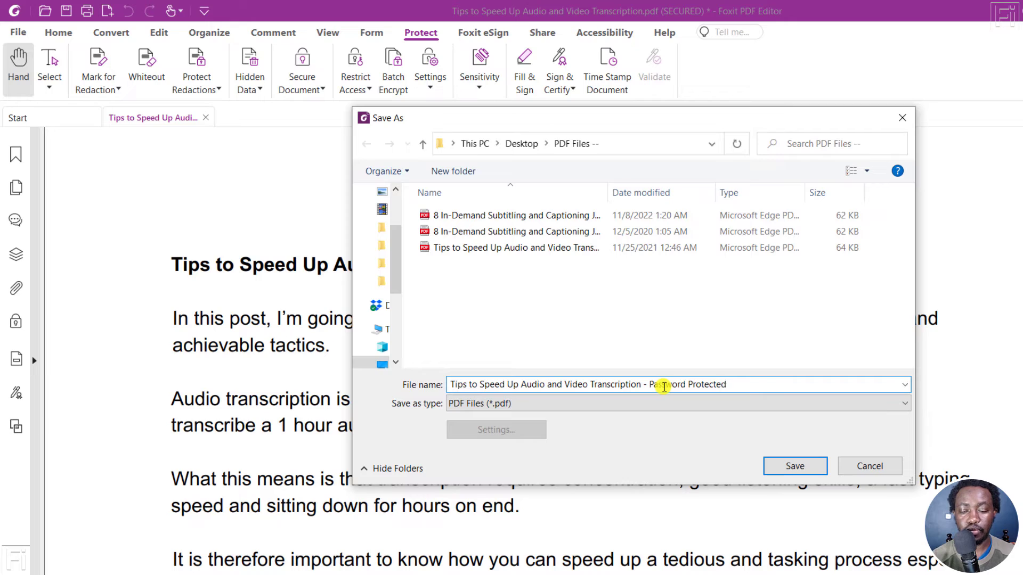
click(795, 466)
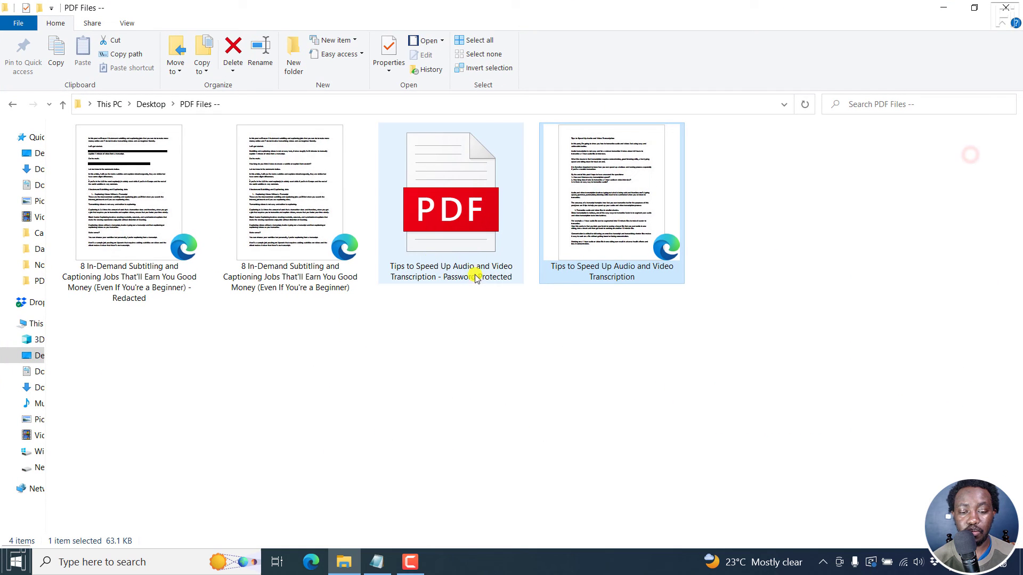
- Open the Password Protected copy with Microsoft Edge, reaching its password prompt
click(449, 202)
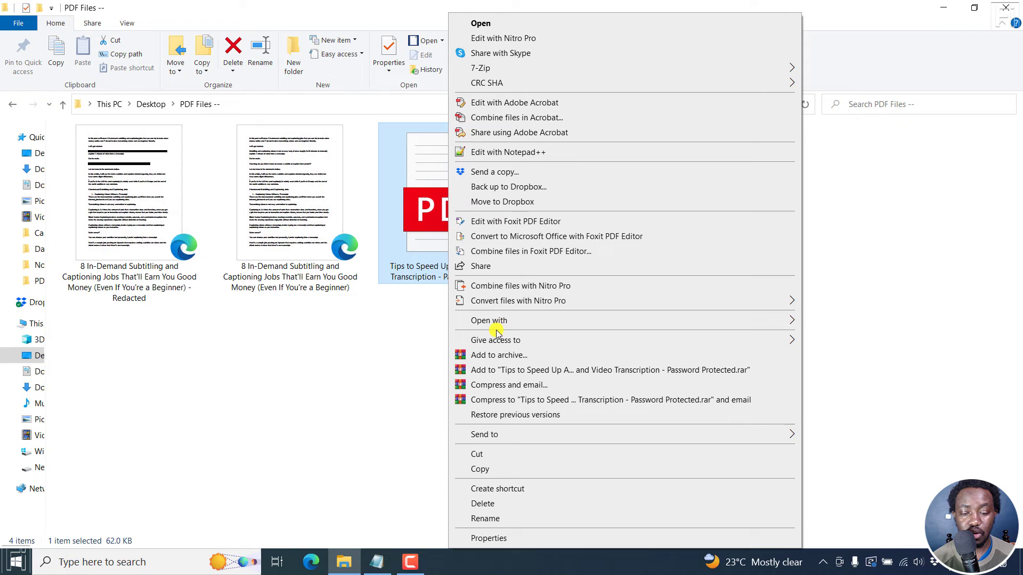
click(489, 320)
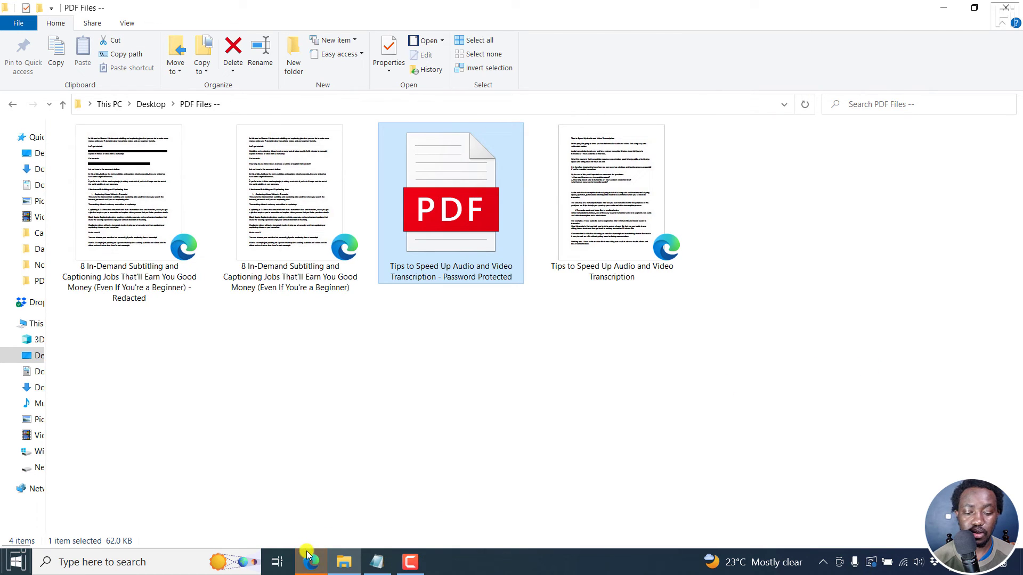
double_click(449, 189)
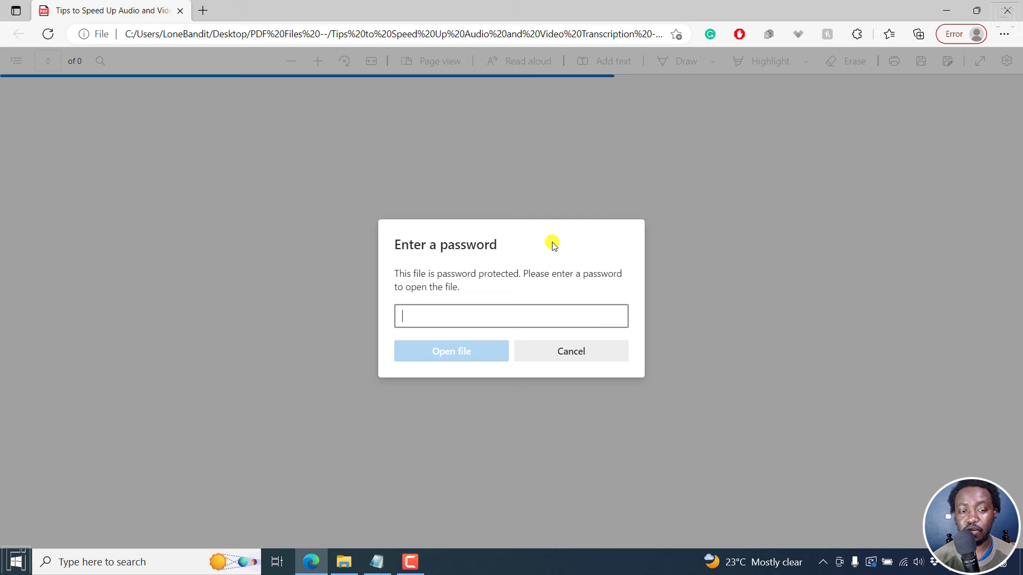
mouse_move(477, 264)
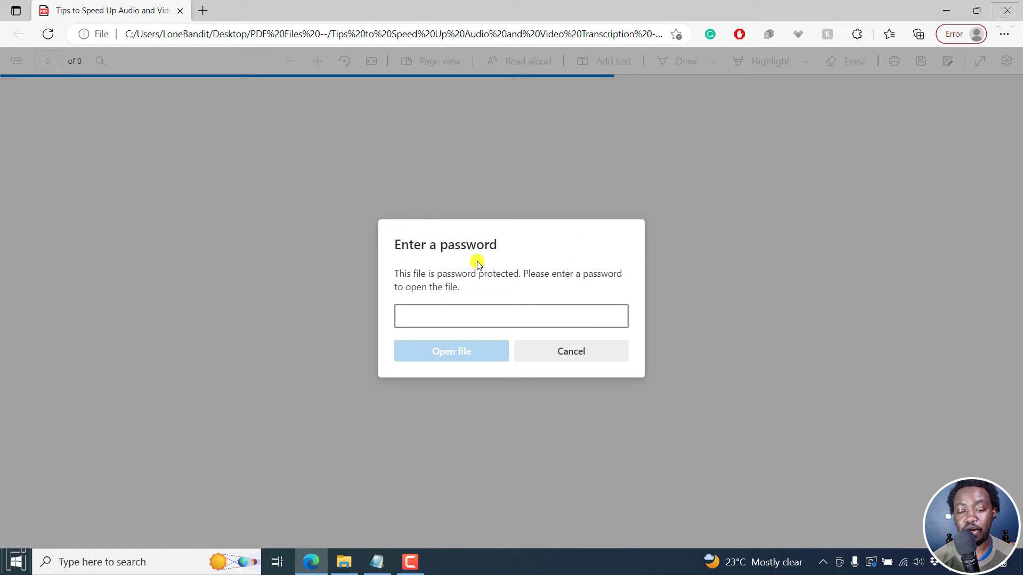
mouse_move(524, 275)
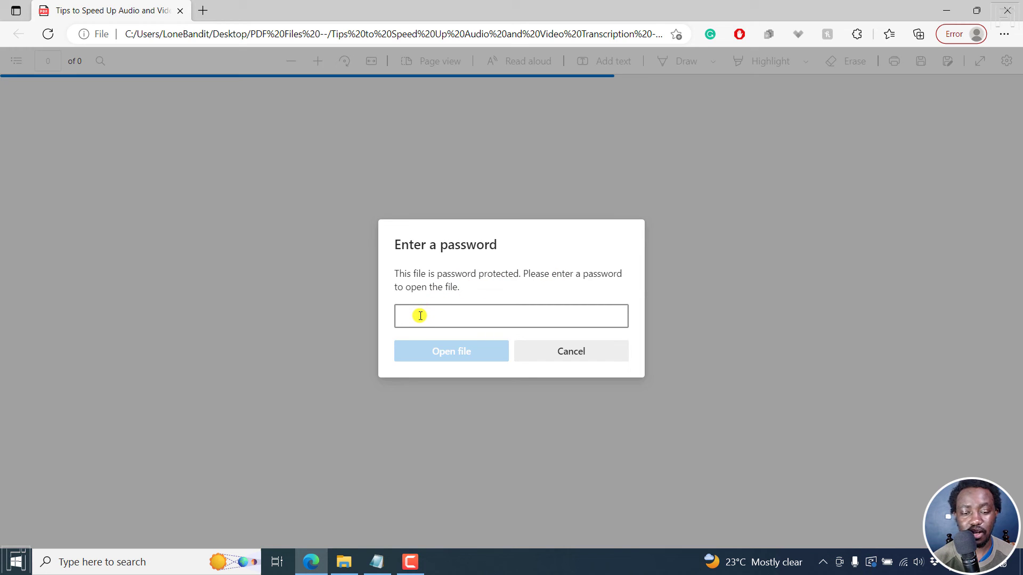
- Enter the password so Edge unlocks and displays the six-page transcription tips PDF
text(••)
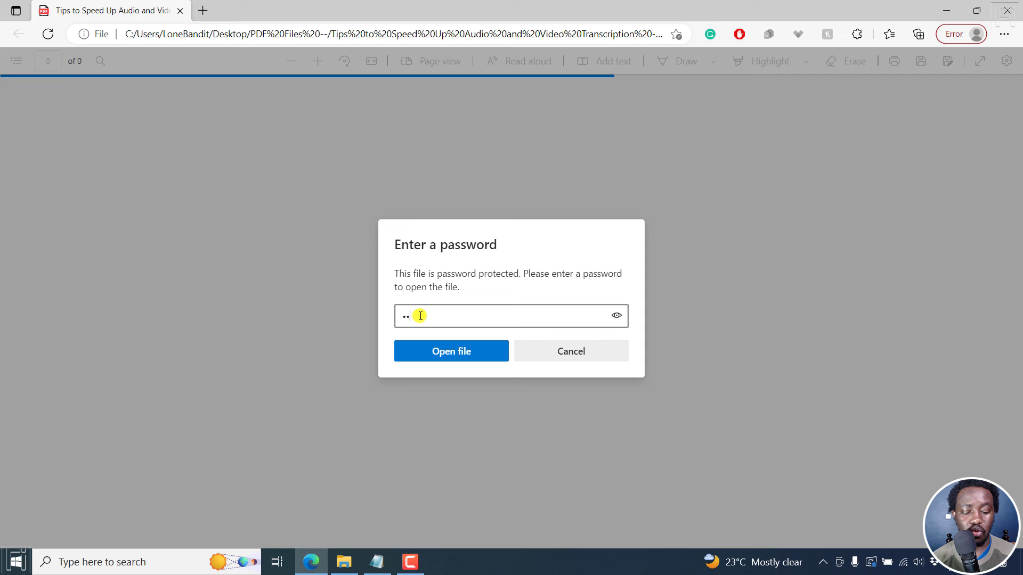
text(••)
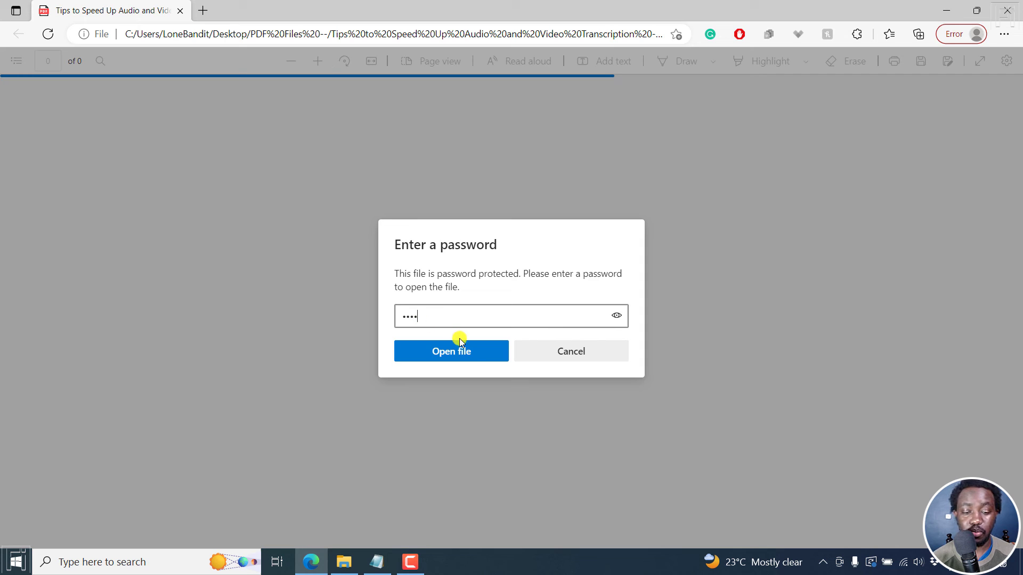
click(450, 350)
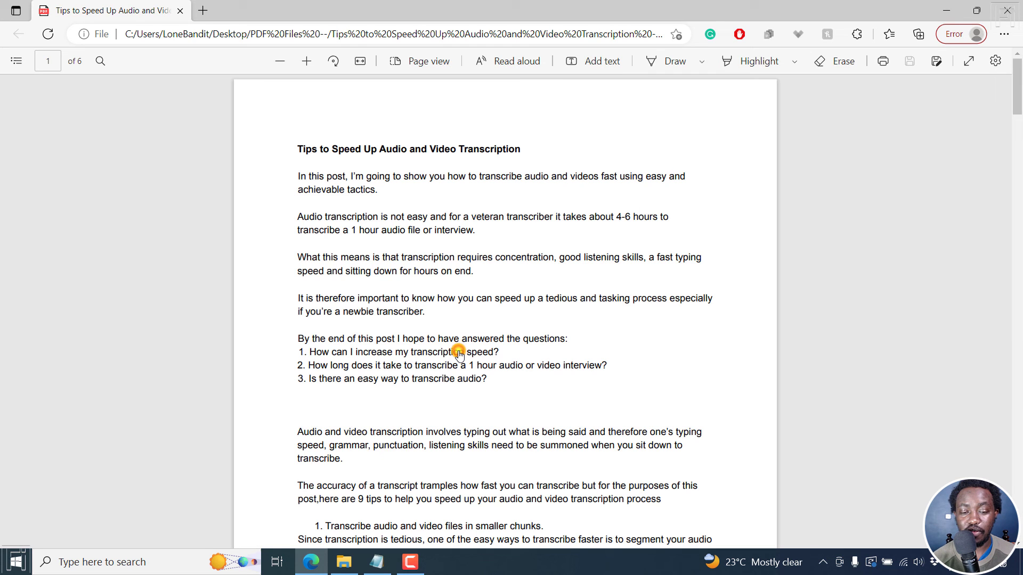